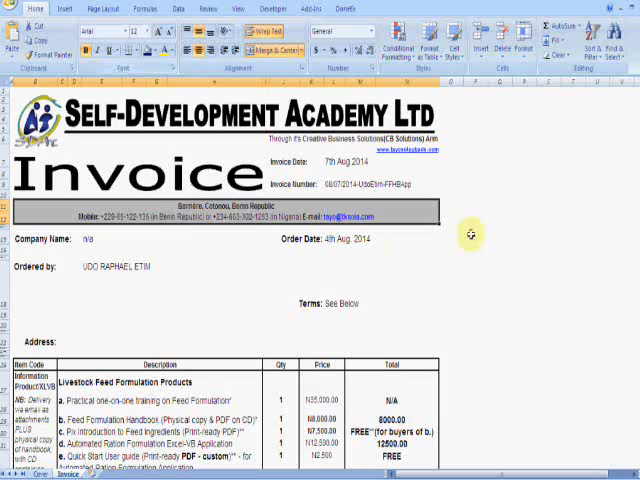
- Select the Terms value cell on the invoice
scroll(down, 3)
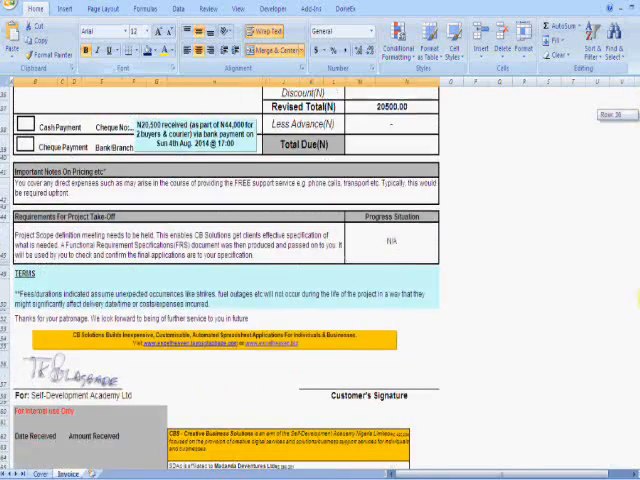
scroll(up, 3)
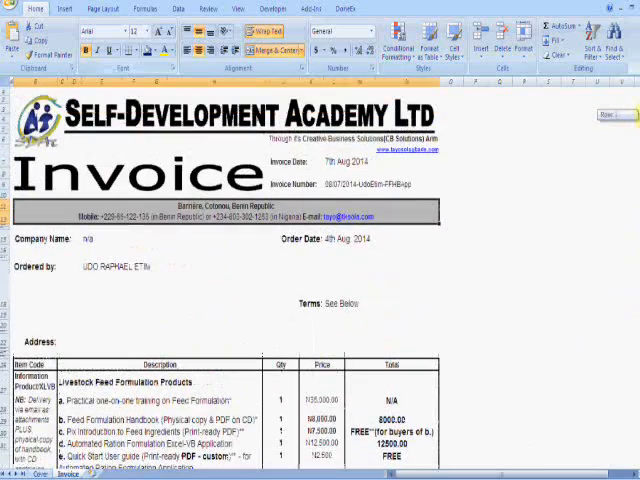
click(335, 290)
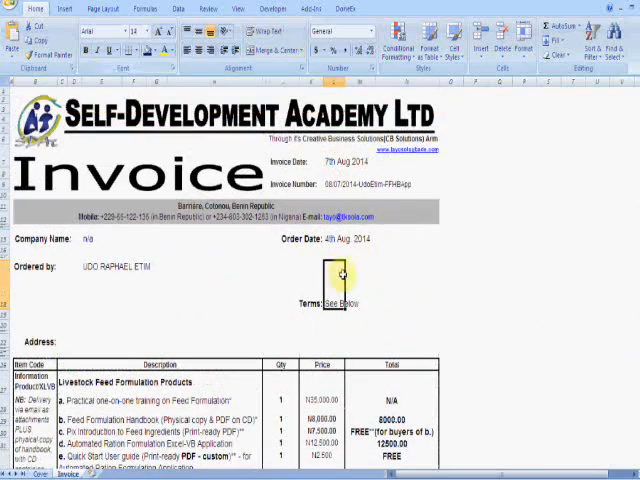
- Enter 100 and give the Total Due cell =SUM(M37:N38), showing 20500.00
scroll(down, 3)
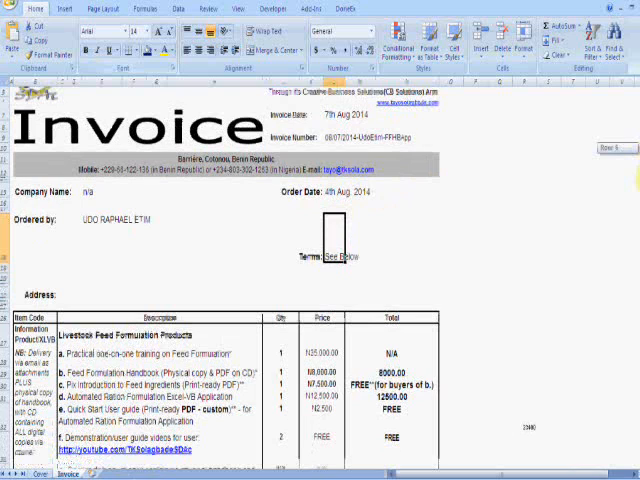
scroll(down, 3)
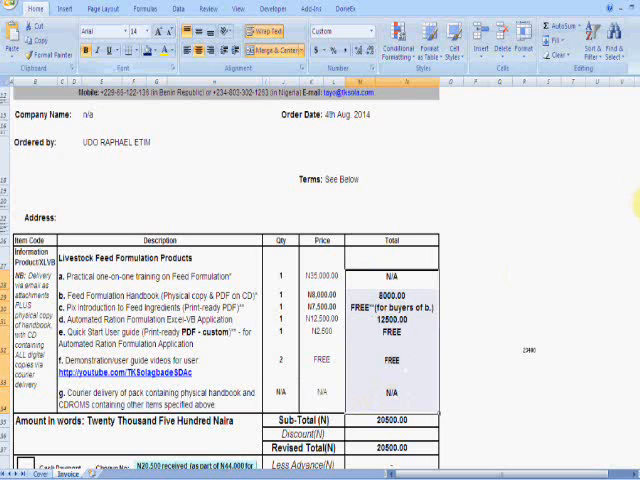
scroll(down, 3)
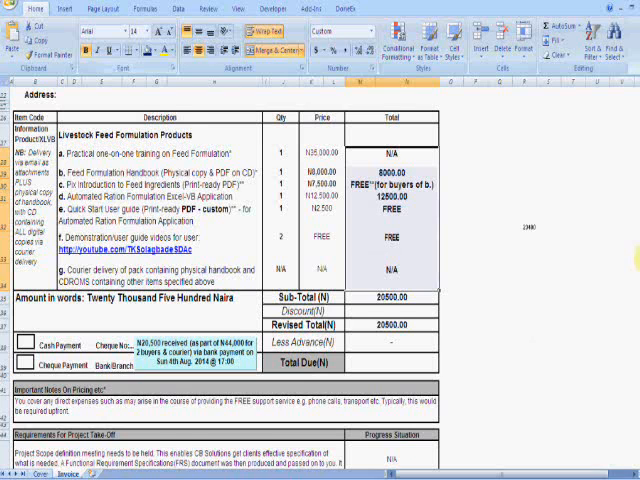
scroll(down, 3)
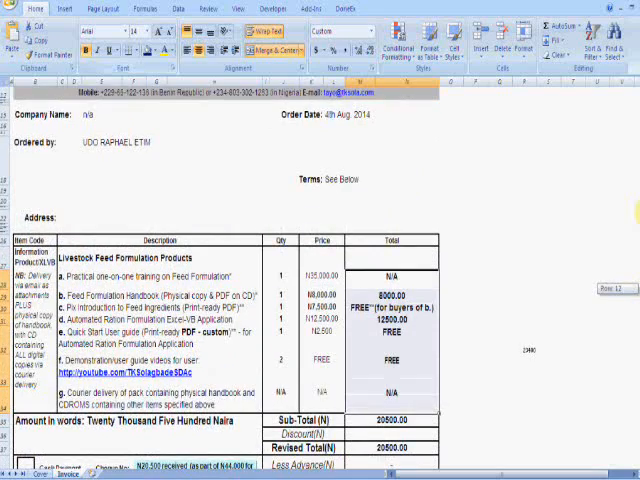
scroll(down, 3)
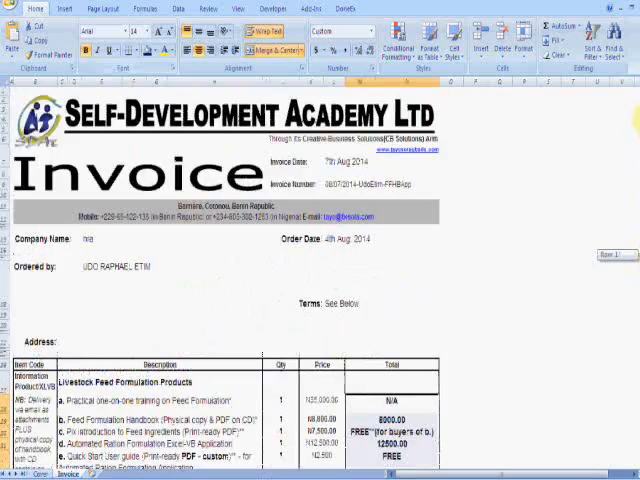
scroll(down, 3)
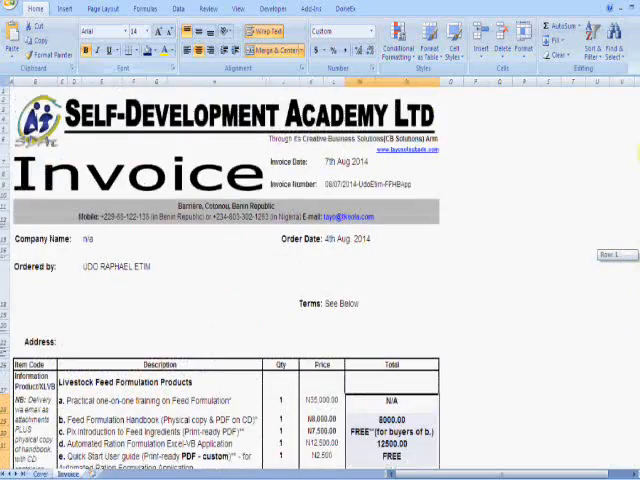
scroll(down, 3)
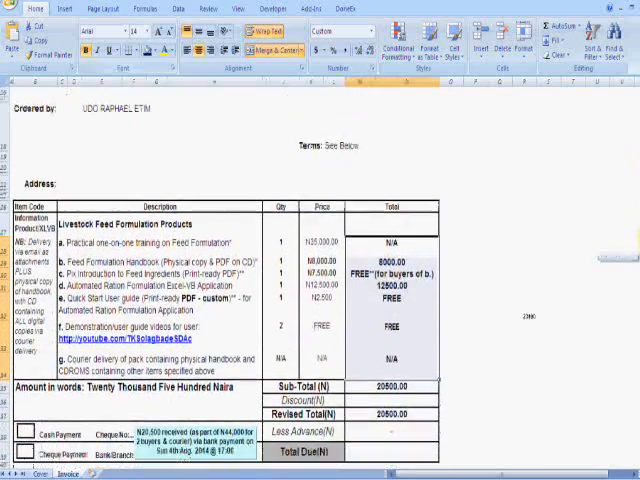
scroll(down, 3)
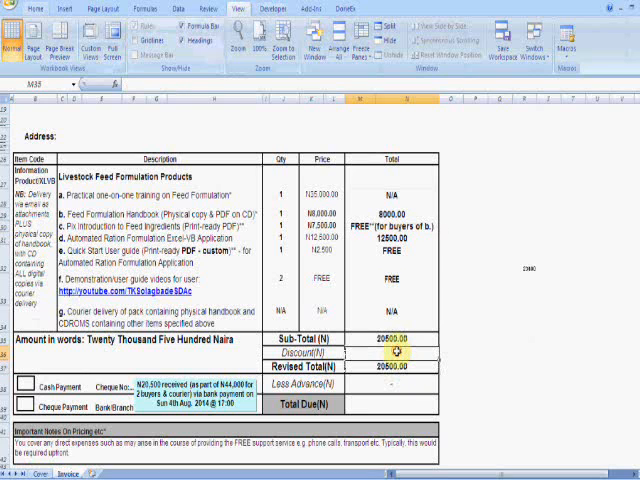
text(100)
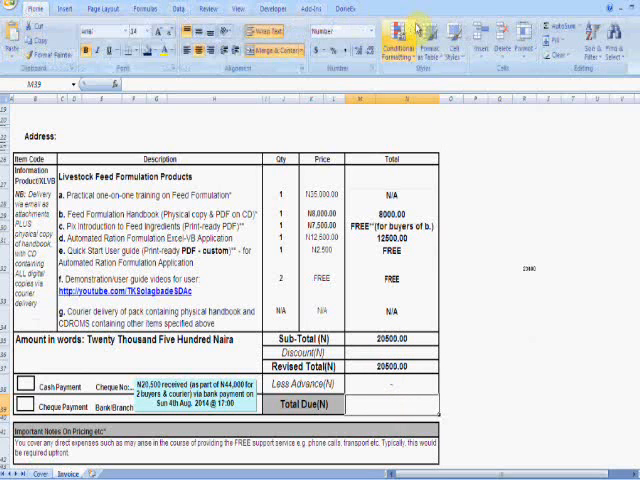
text(=SUM(M37:N38))
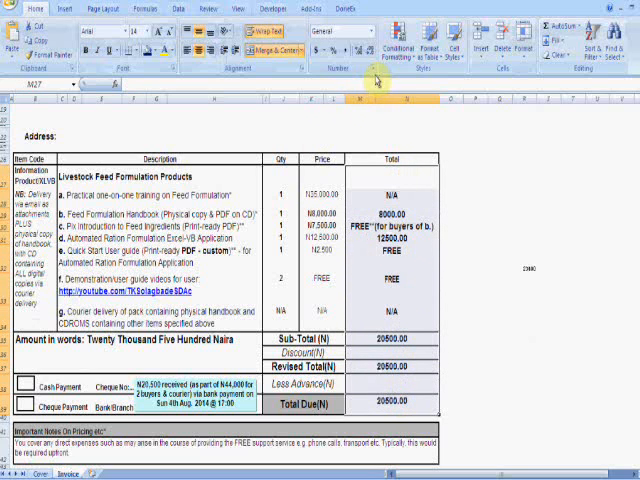
- Apply the custom "N"#,##0 number format to the invoice totals
click(377, 72)
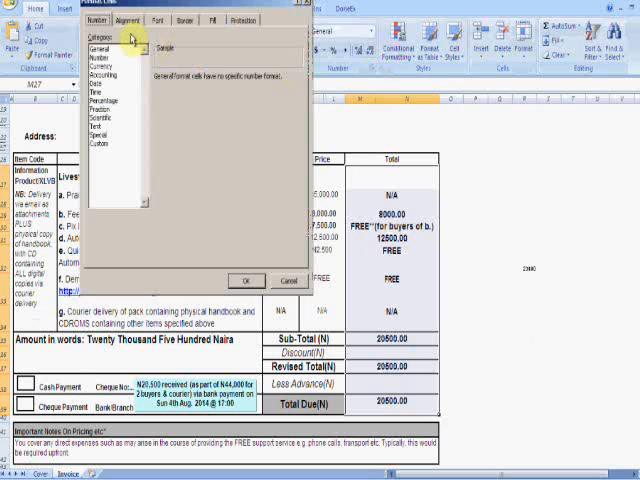
click(117, 147)
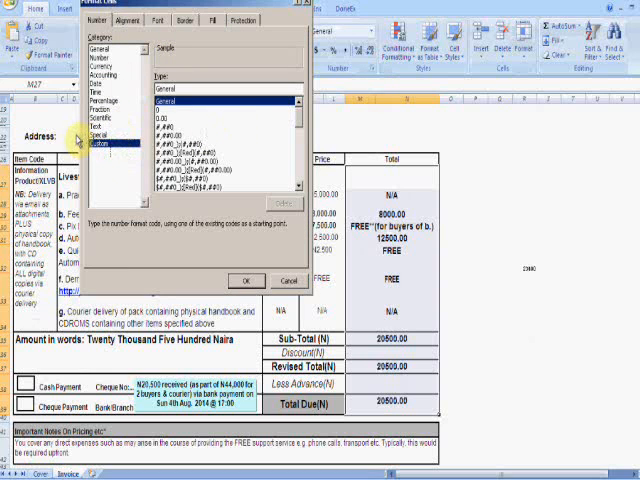
click(175, 160)
text("N"#,##0_);("N"#,##0))
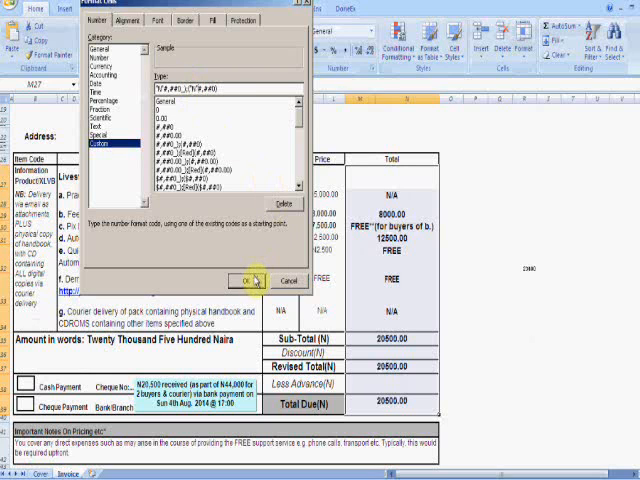
click(253, 279)
text(24)
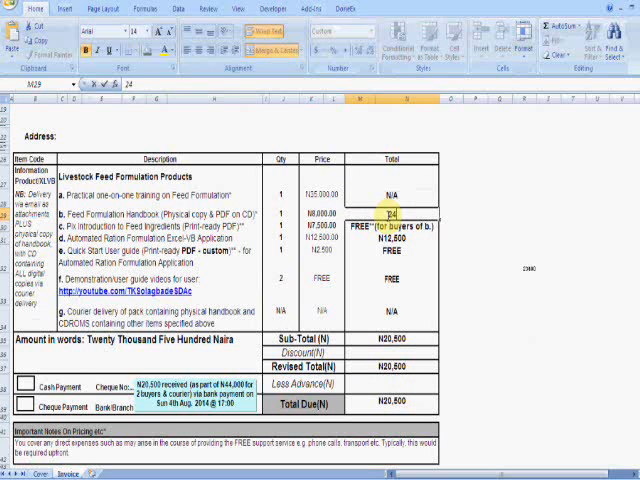
- Enter 25000 as the handbook's total and select that cell
text(250000)
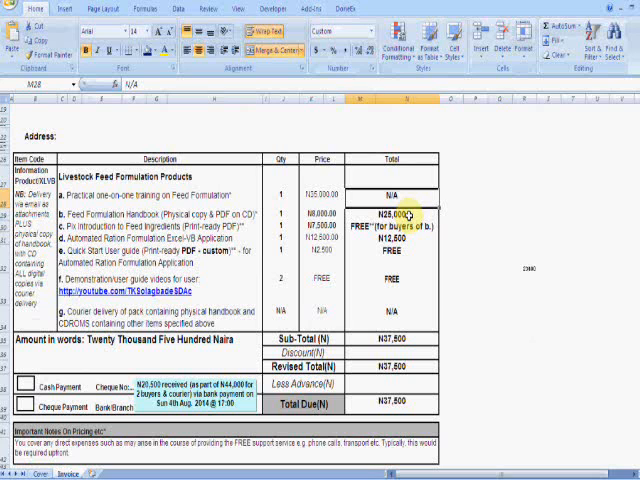
click(393, 212)
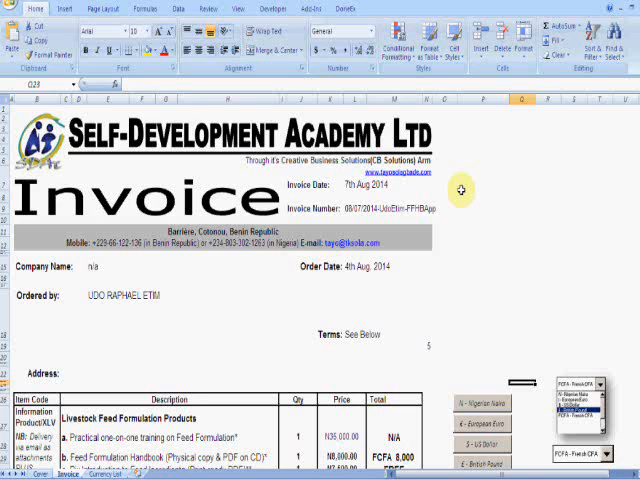
- Scroll the completed invoice down to the Total column and currency controls
scroll(down, 3)
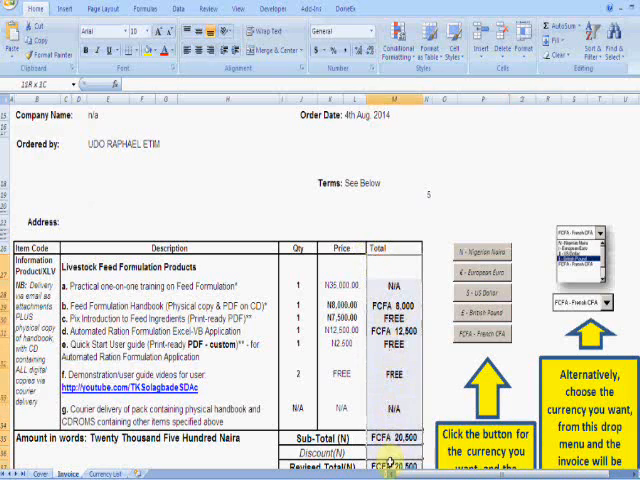
scroll(down, 3)
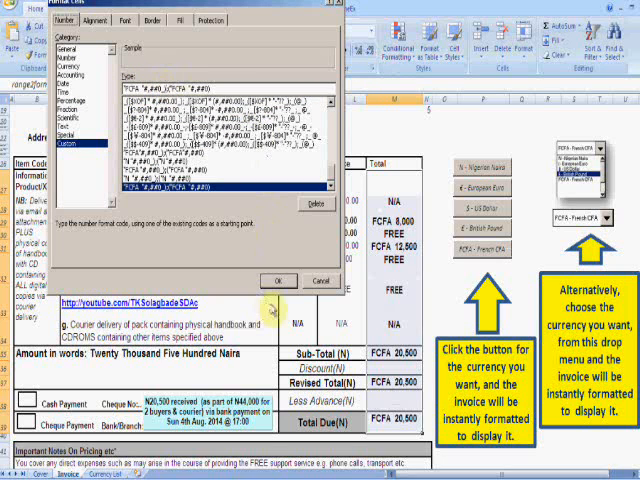
- Replace the FCFA custom format on the Total column with a Naira prefix format
click(278, 280)
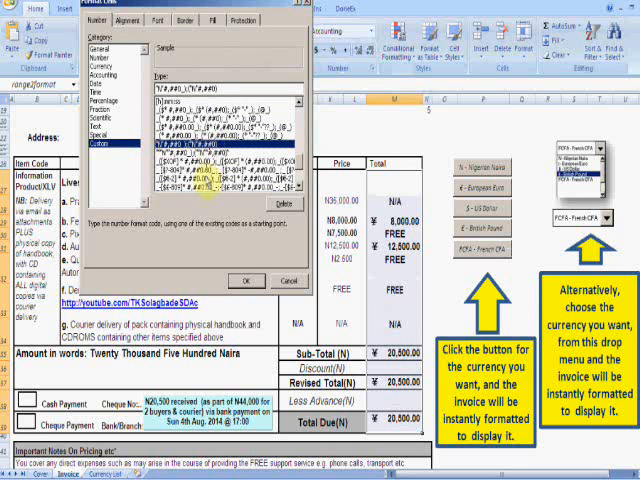
click(243, 280)
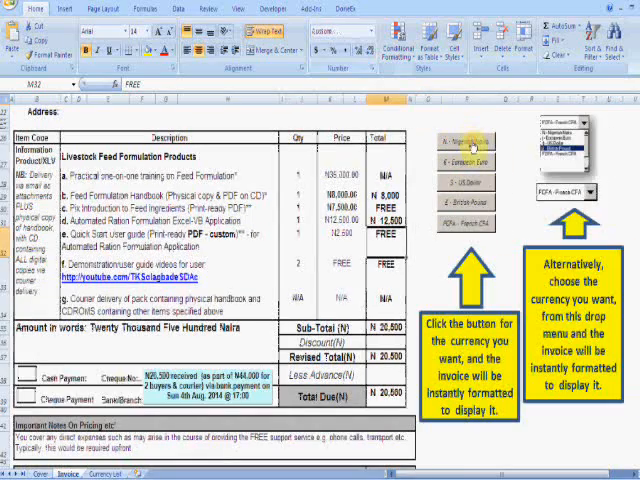
- Show the totals in Nigerian Naira, then open the currency drop-down list
click(465, 182)
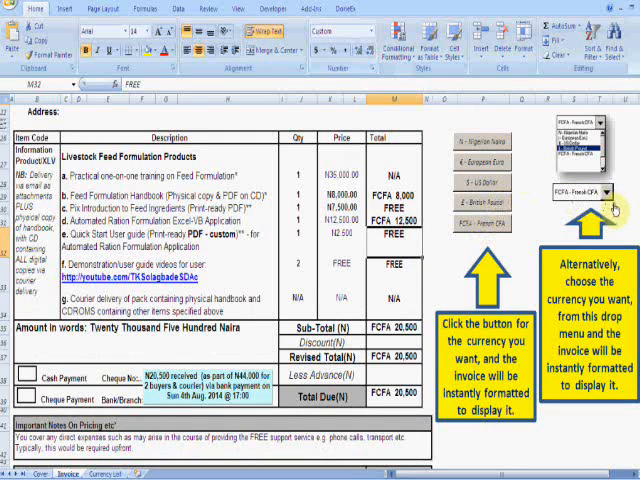
click(611, 190)
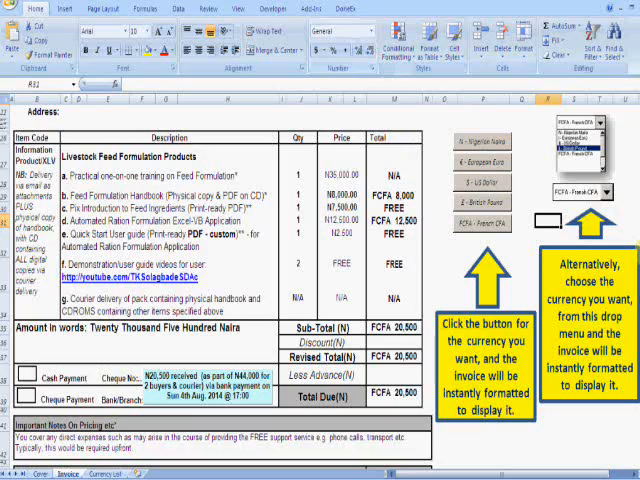
scroll(down, 3)
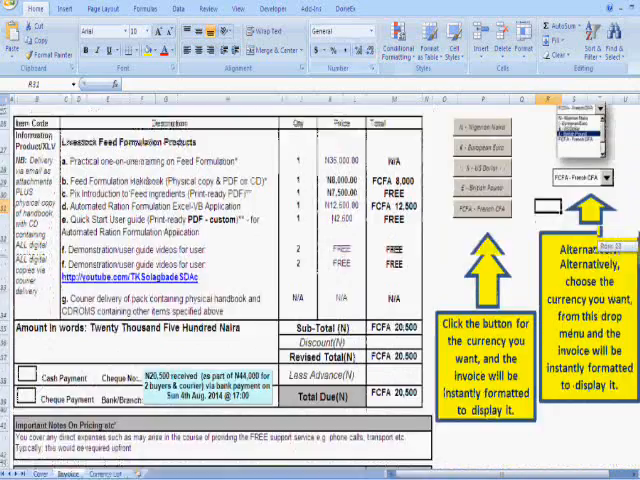
scroll(down, 3)
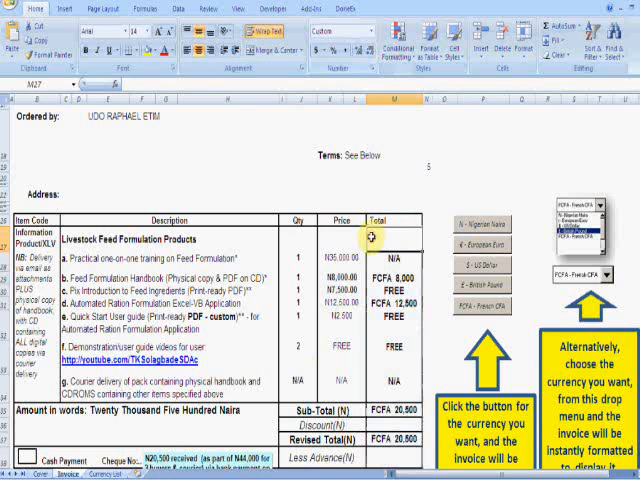
click(388, 230)
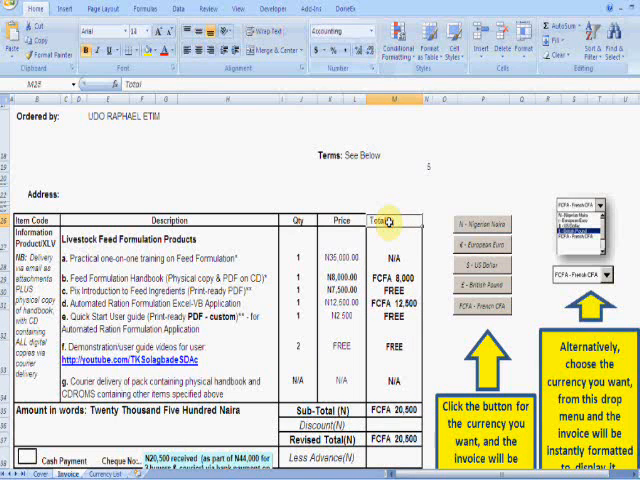